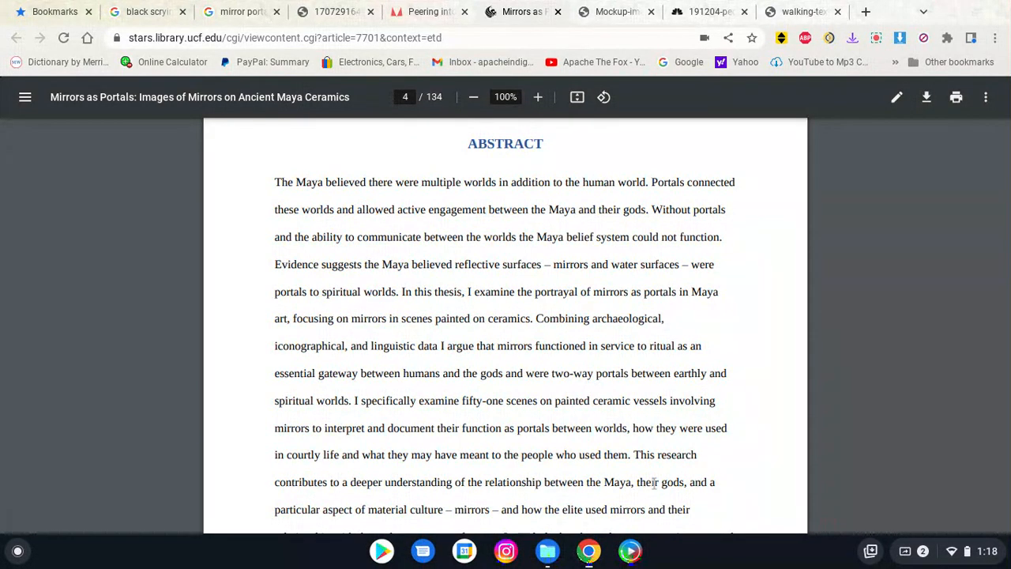
Step: Switch to the CNN tab showing young people walking while looking at their phones
left_click(147, 11)
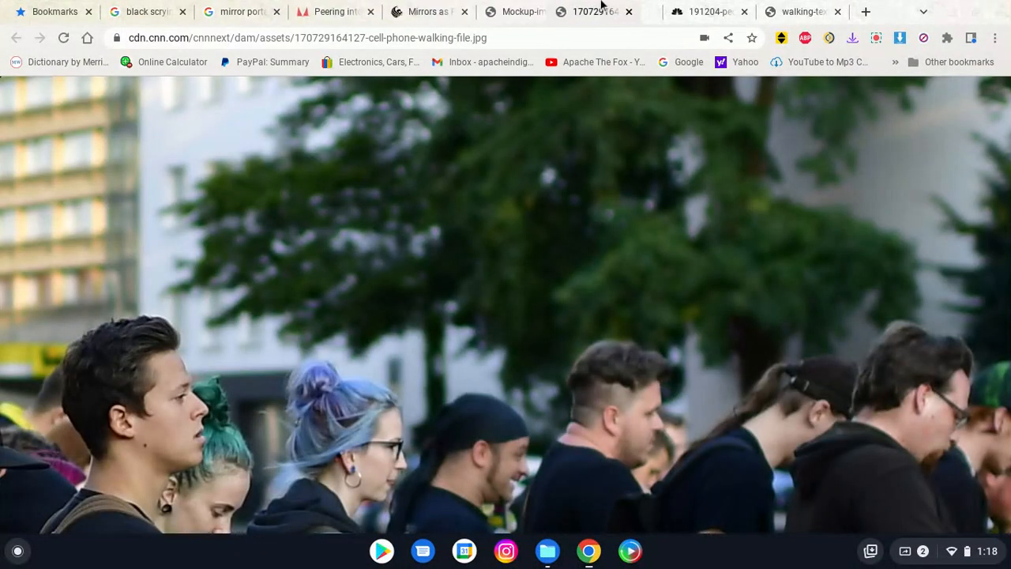
scroll("down", 3)
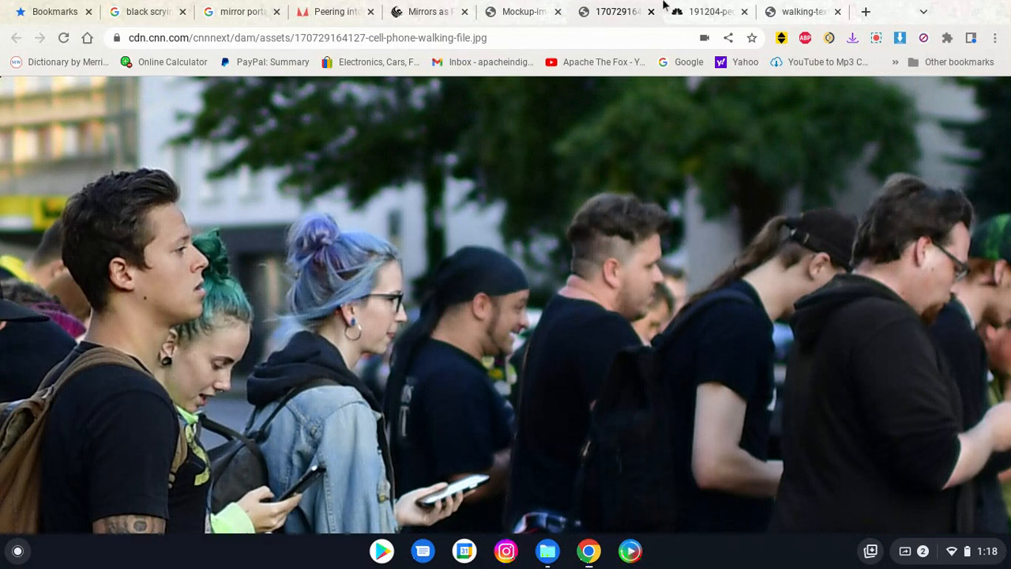
Step: Switch to the walking-texting tab showing the NPR photo of a hand texting
left_click(802, 11)
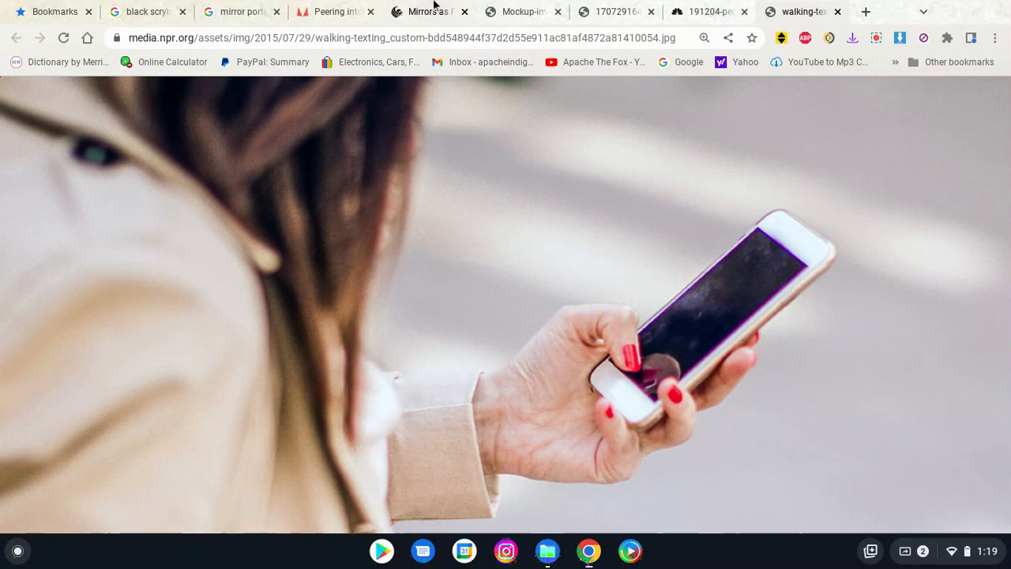
mouse_move(429, 11)
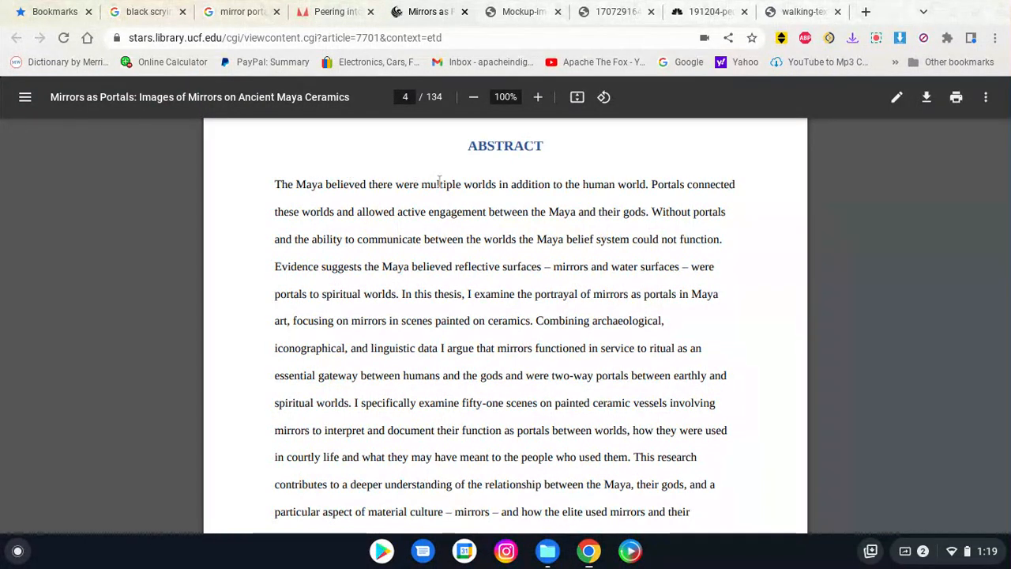
mouse_move(630, 173)
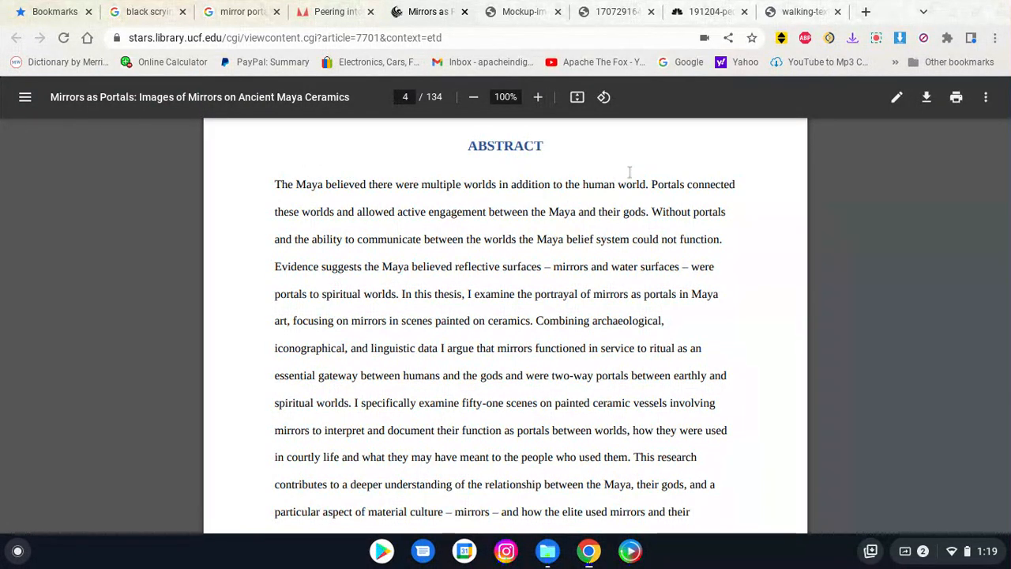
mouse_move(425, 211)
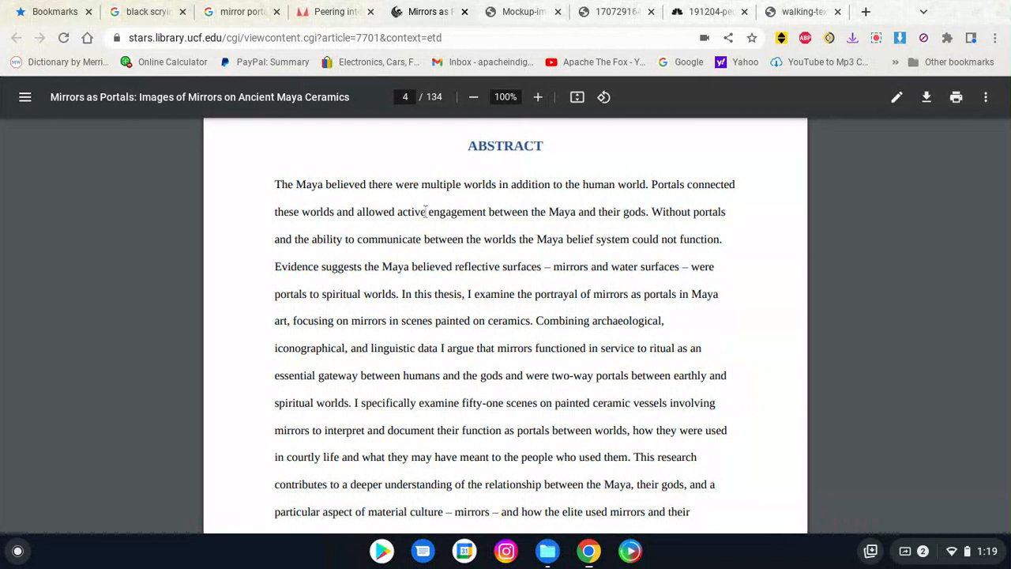
mouse_move(675, 211)
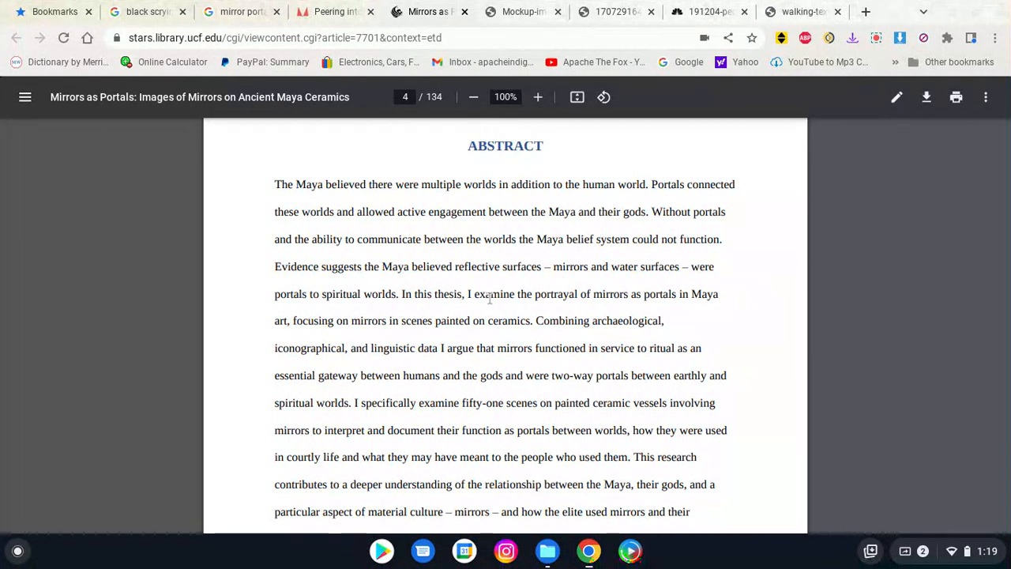
mouse_move(523, 11)
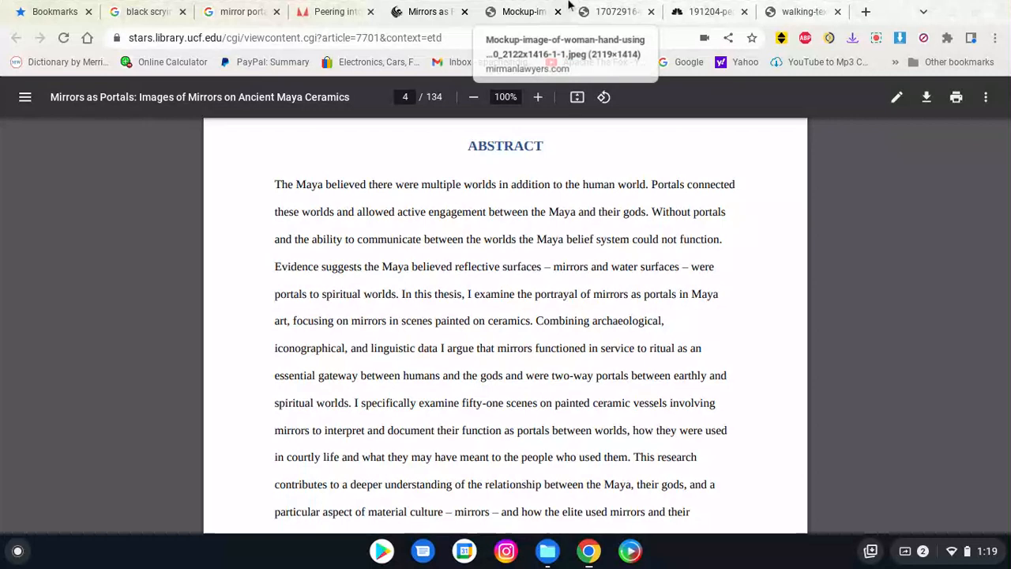
left_click(703, 11)
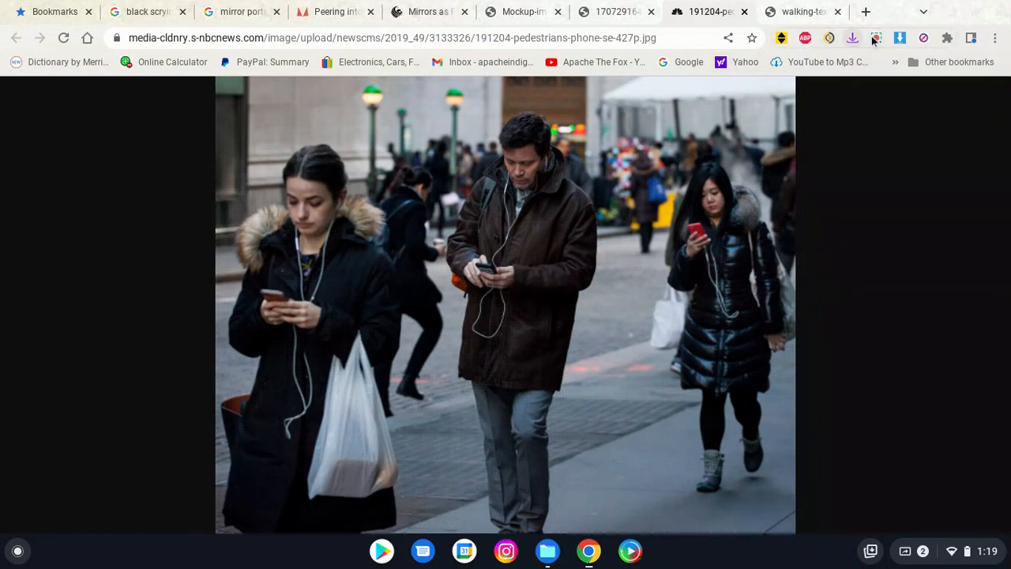
Step: Switch to the 191204-pedestrians-phone tab showing NBC's sidewalk pedestrians on phones
left_click(876, 37)
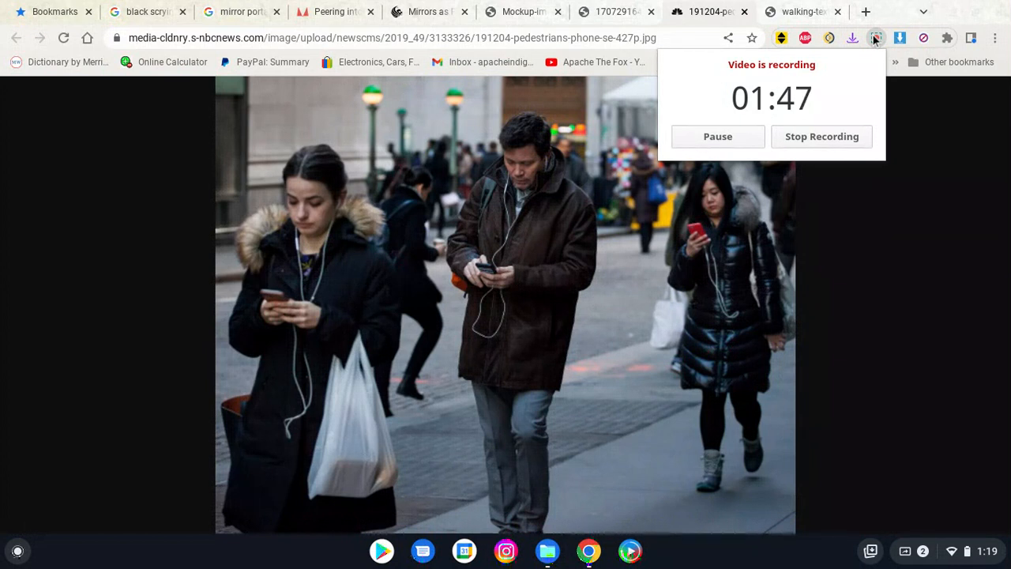